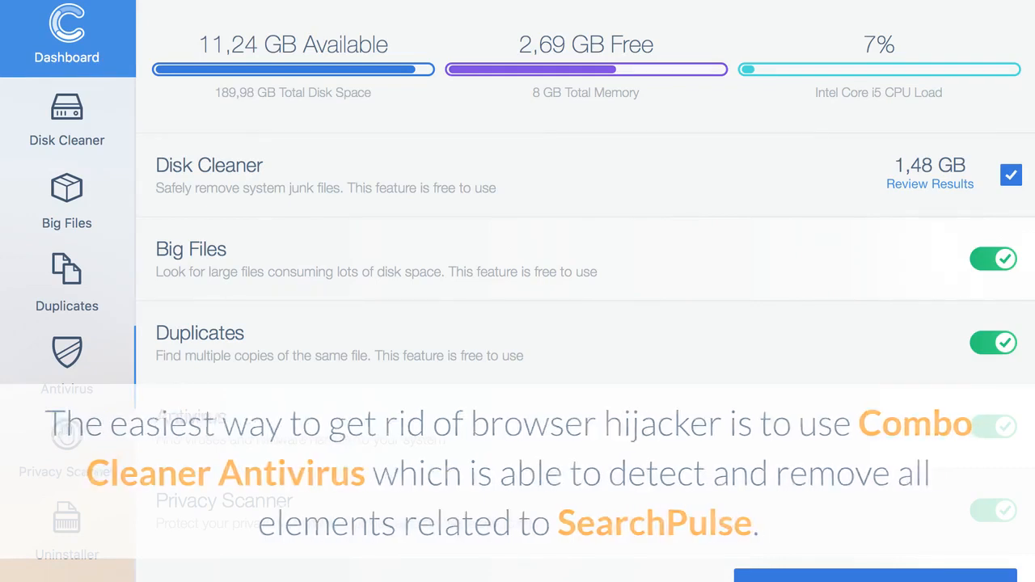
# Launch Combo Cleaner from the desktop and start a Full Scan from the Antivirus section
pyautogui.click(66, 364)
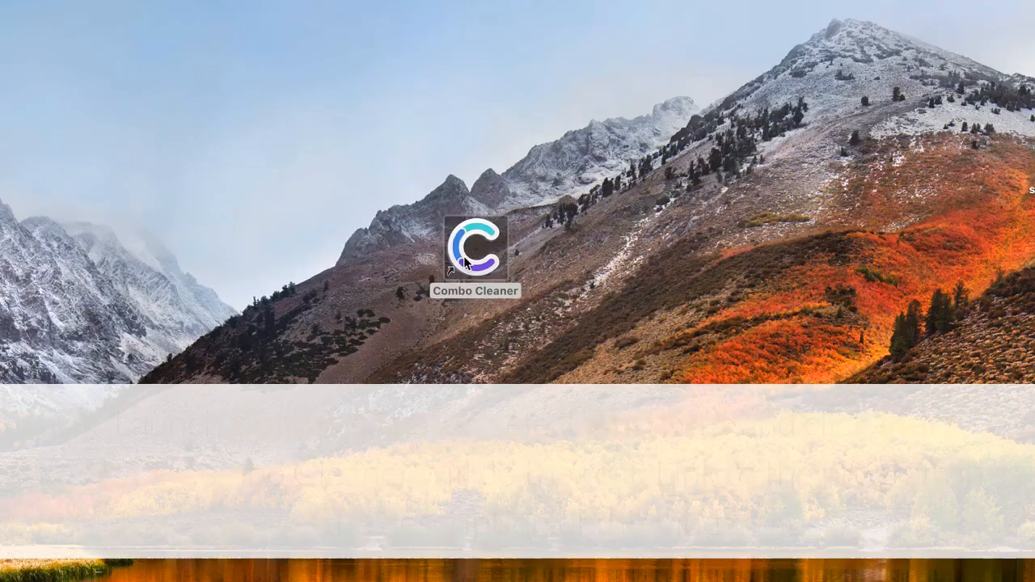
pyautogui.doubleClick(475, 246)
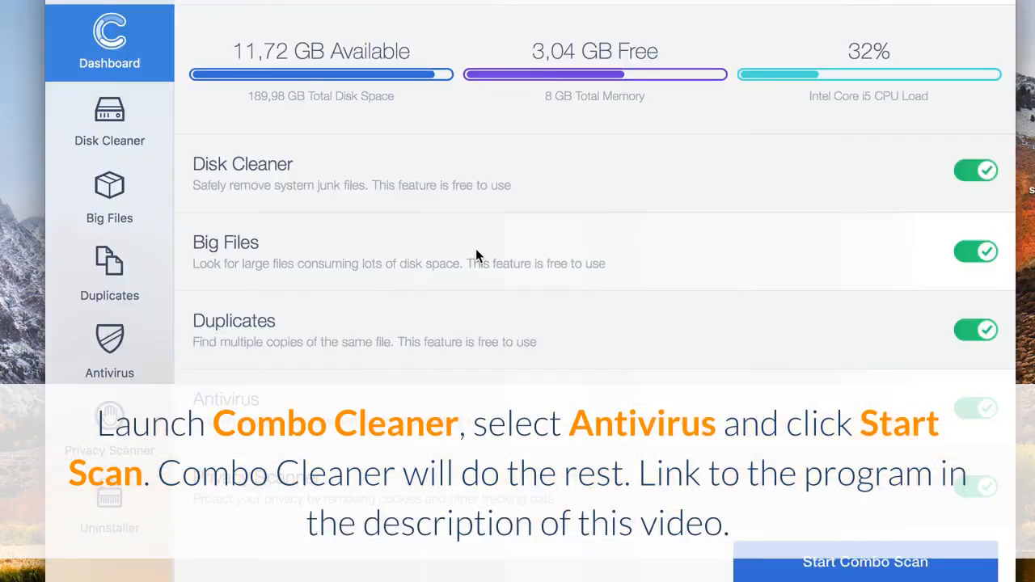
pyautogui.click(109, 349)
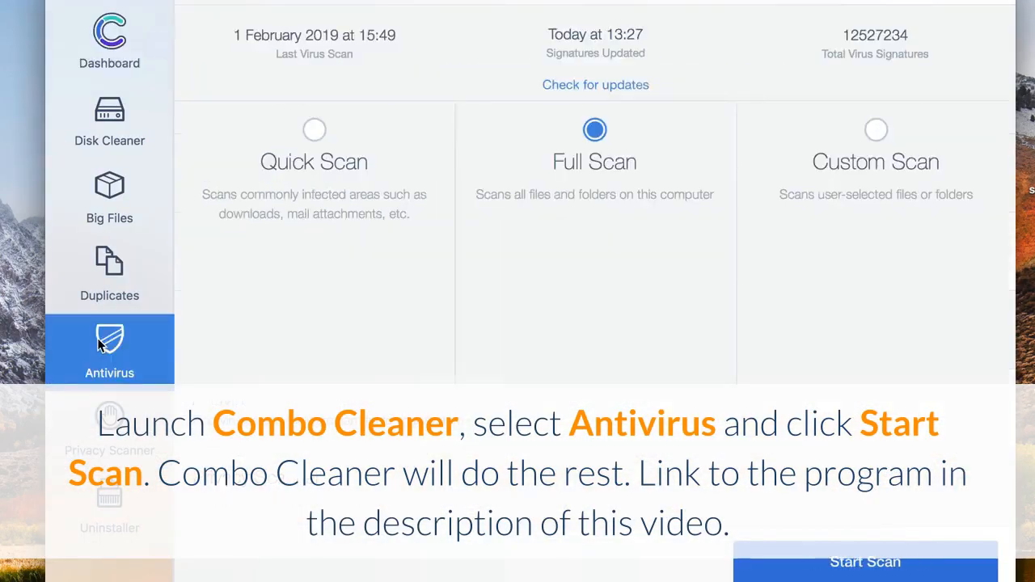
pyautogui.moveTo(815, 564)
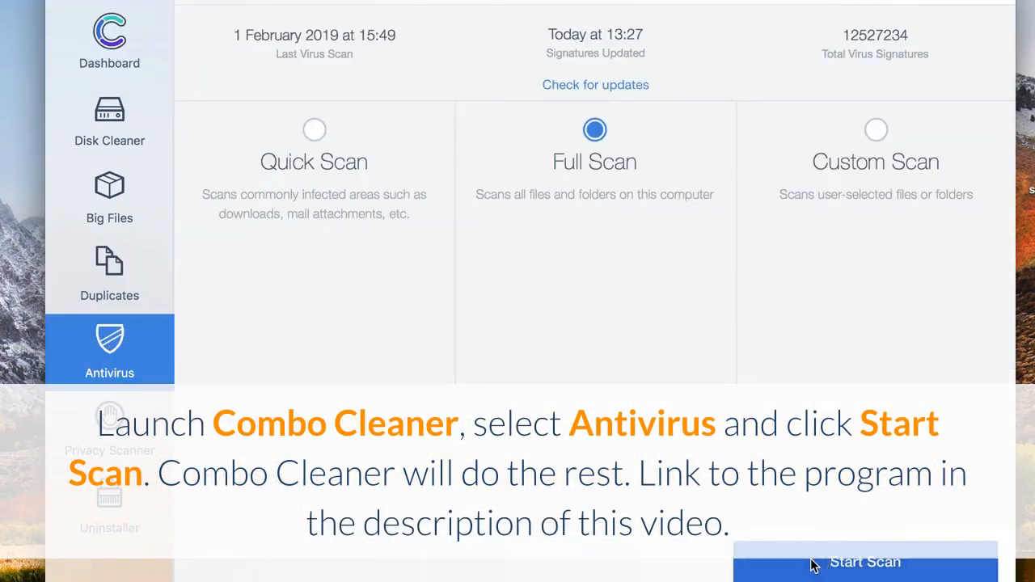
pyautogui.click(863, 561)
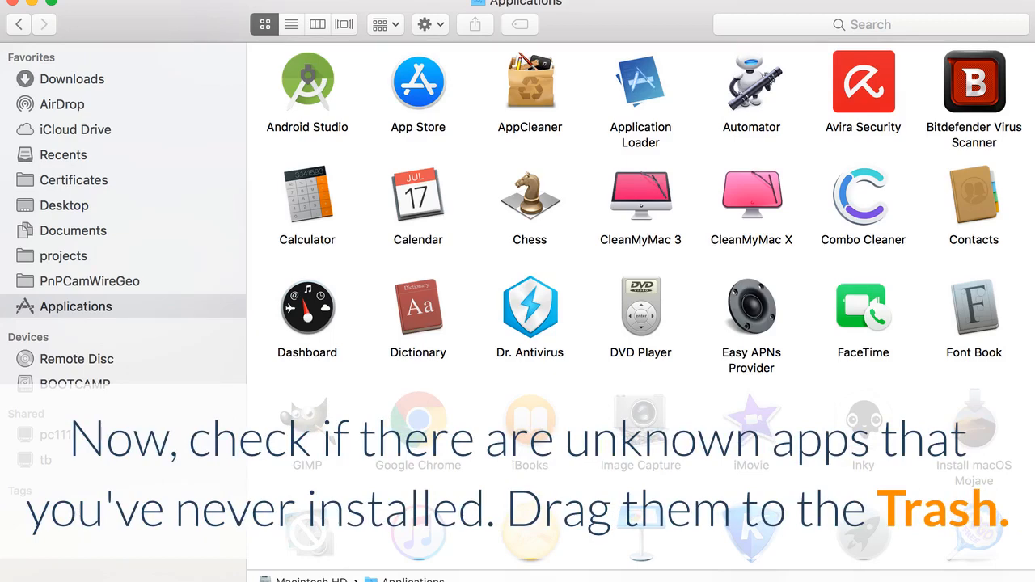
# Open the Apple menu after reviewing the Applications folder
pyautogui.click(23, 16)
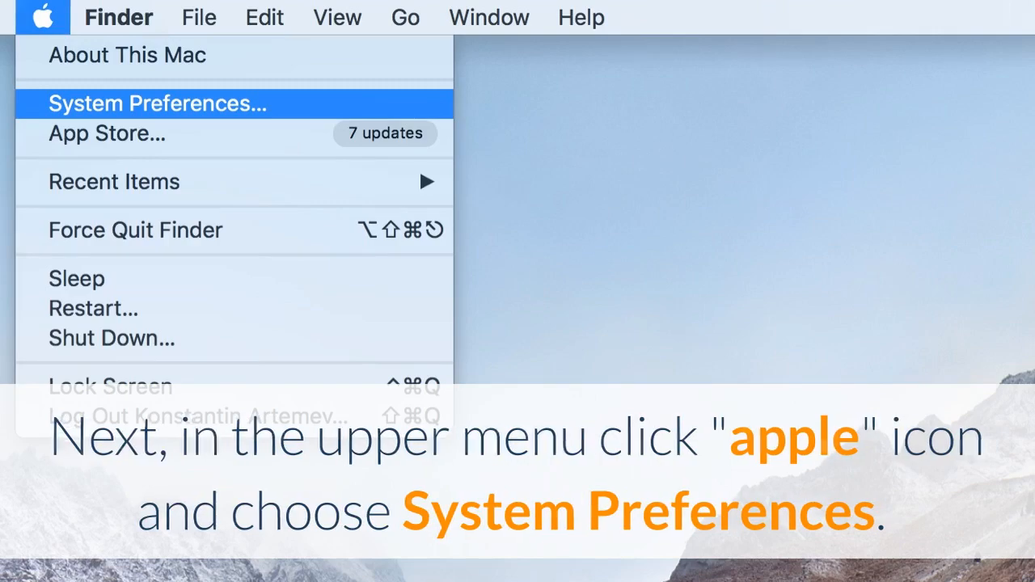
# Open System Preferences and switch to the Show All overview of preference panes
pyautogui.click(158, 104)
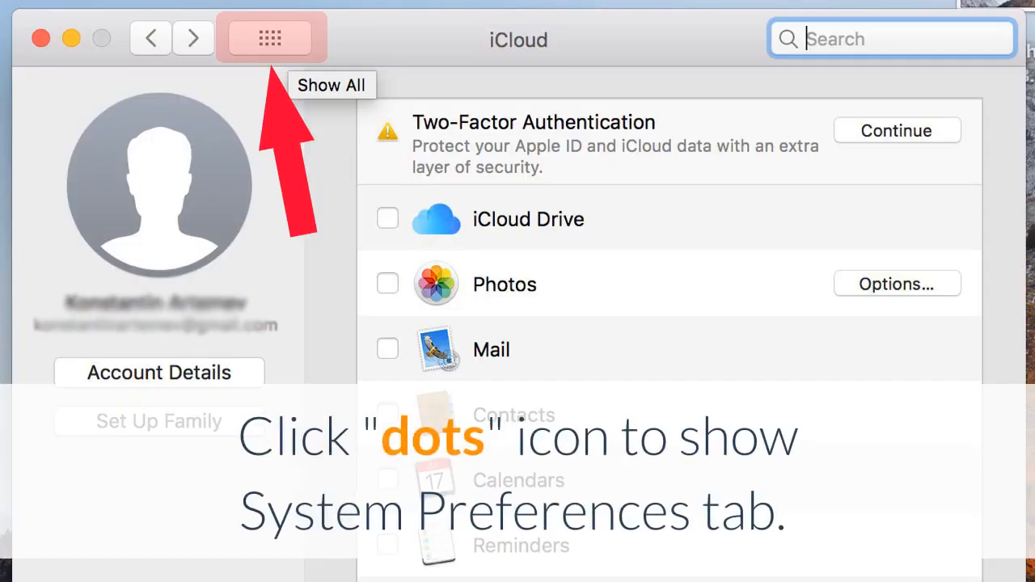
pyautogui.click(270, 37)
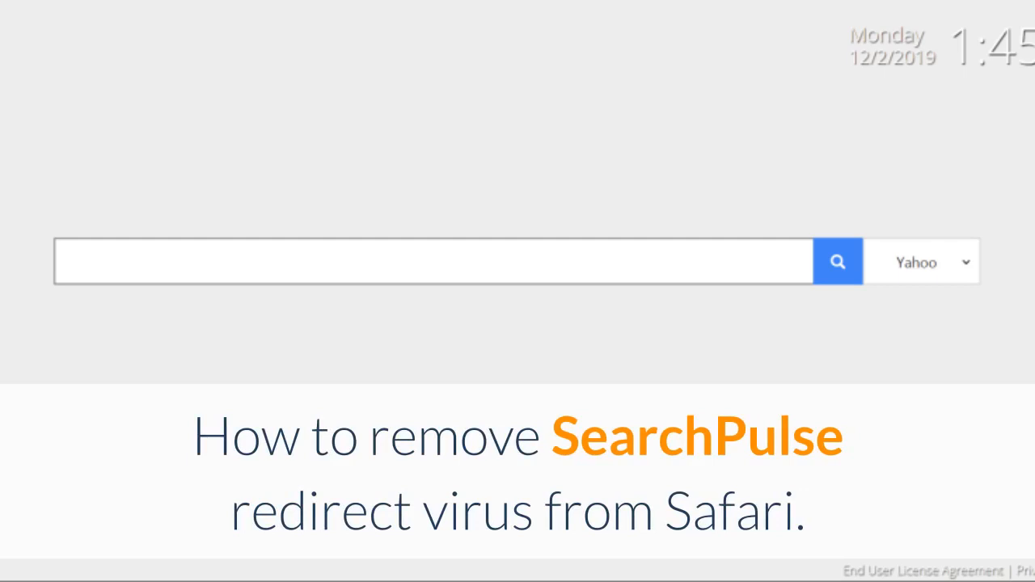
# Open Safari's Preferences from the Safari menu over the hijacked start page
pyautogui.click(37, 13)
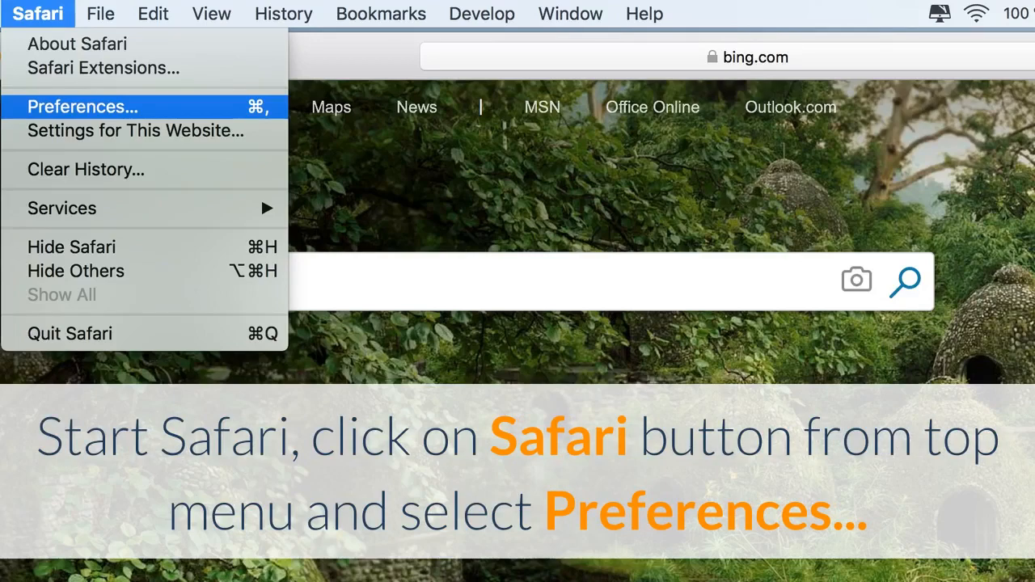
pyautogui.click(81, 106)
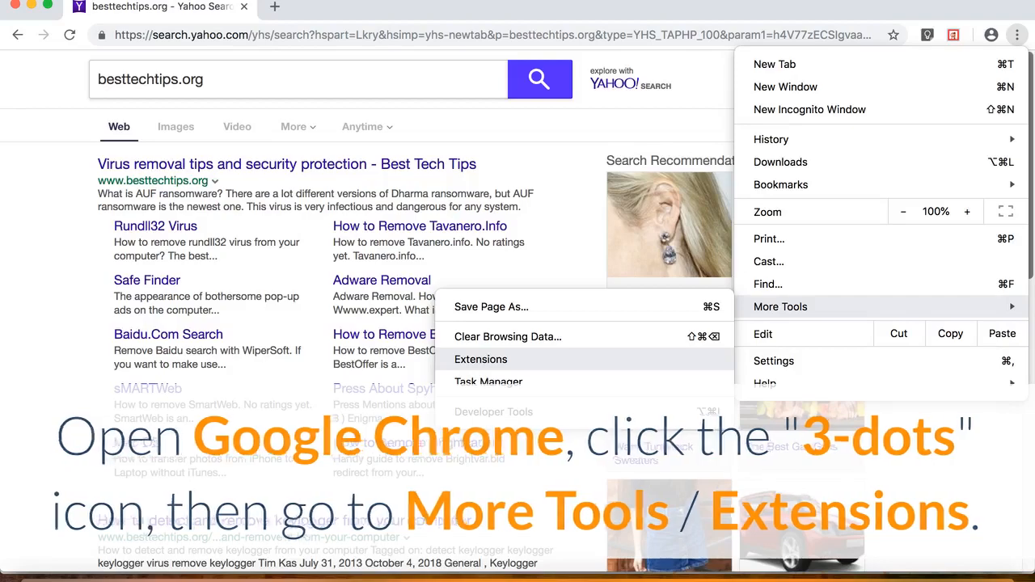
# Review Chrome's installed extensions, then confirm Google as the address-bar search engine in Settings
pyautogui.click(480, 358)
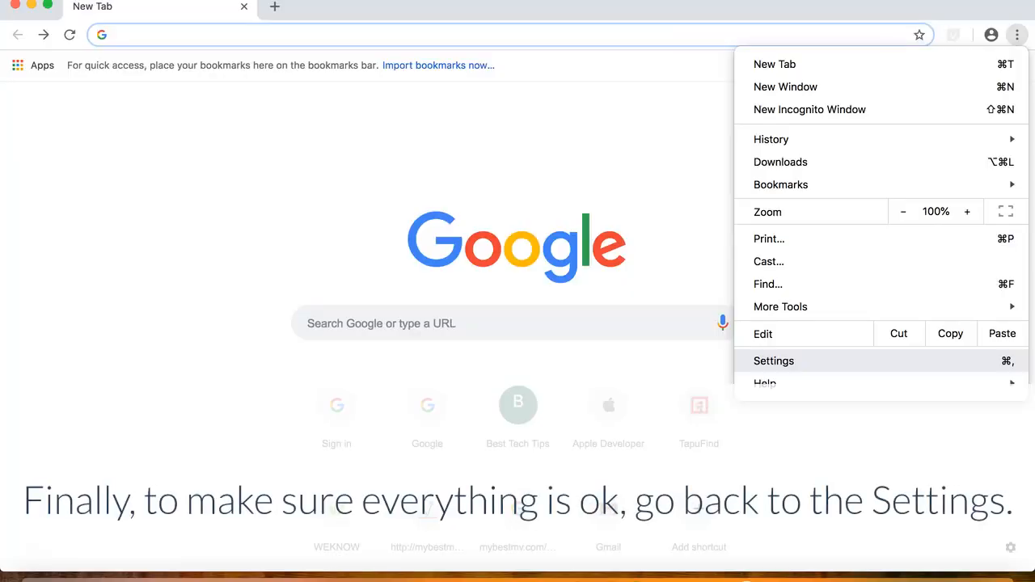
pyautogui.click(773, 361)
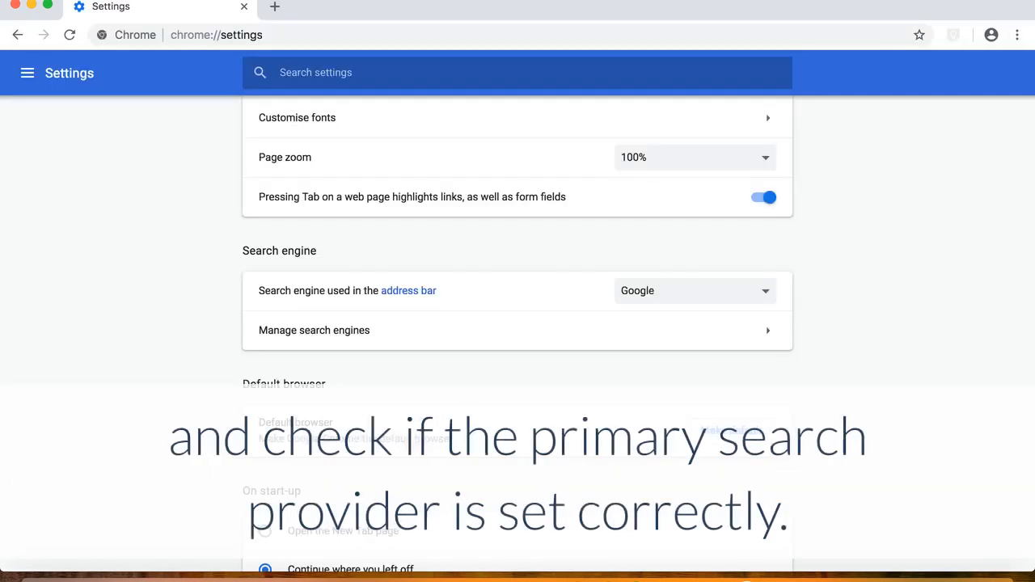